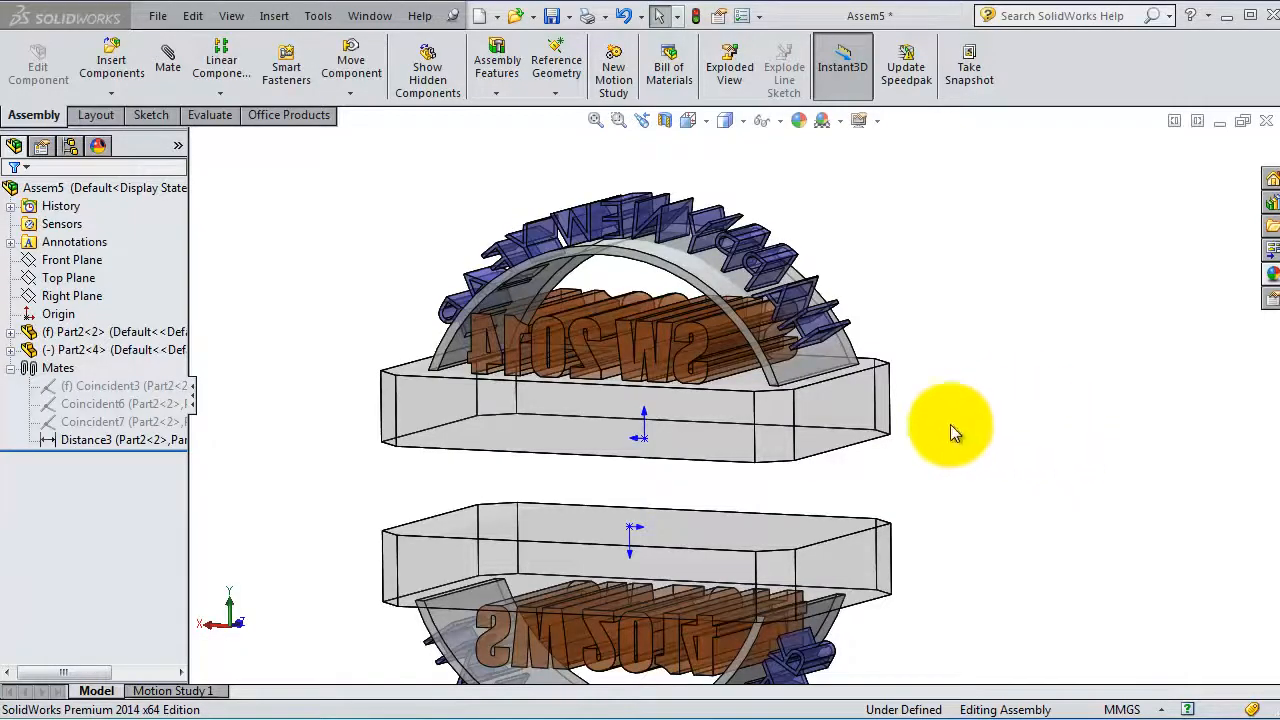
{"action": "mouse_move", "coordinate": [990, 410]}
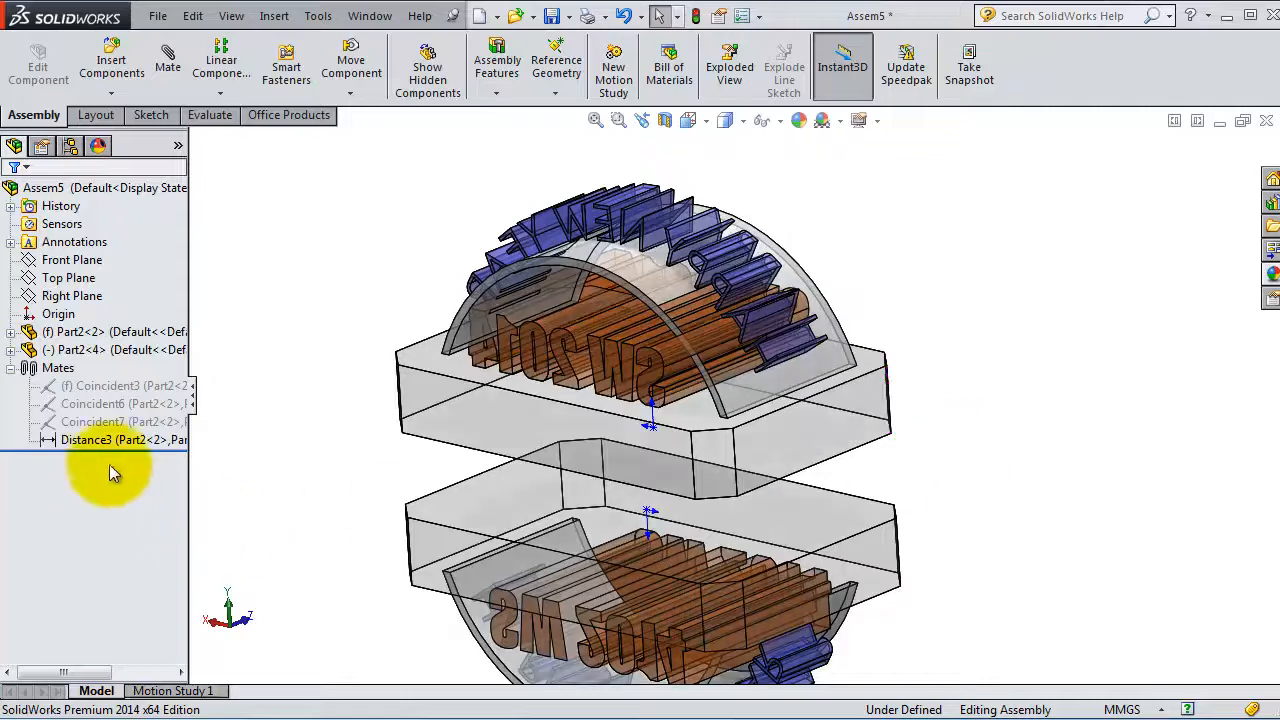
Delete the Distance3 mate from the Mates folder and confirm the deletion
{"action": "right_click", "coordinate": [120, 440]}
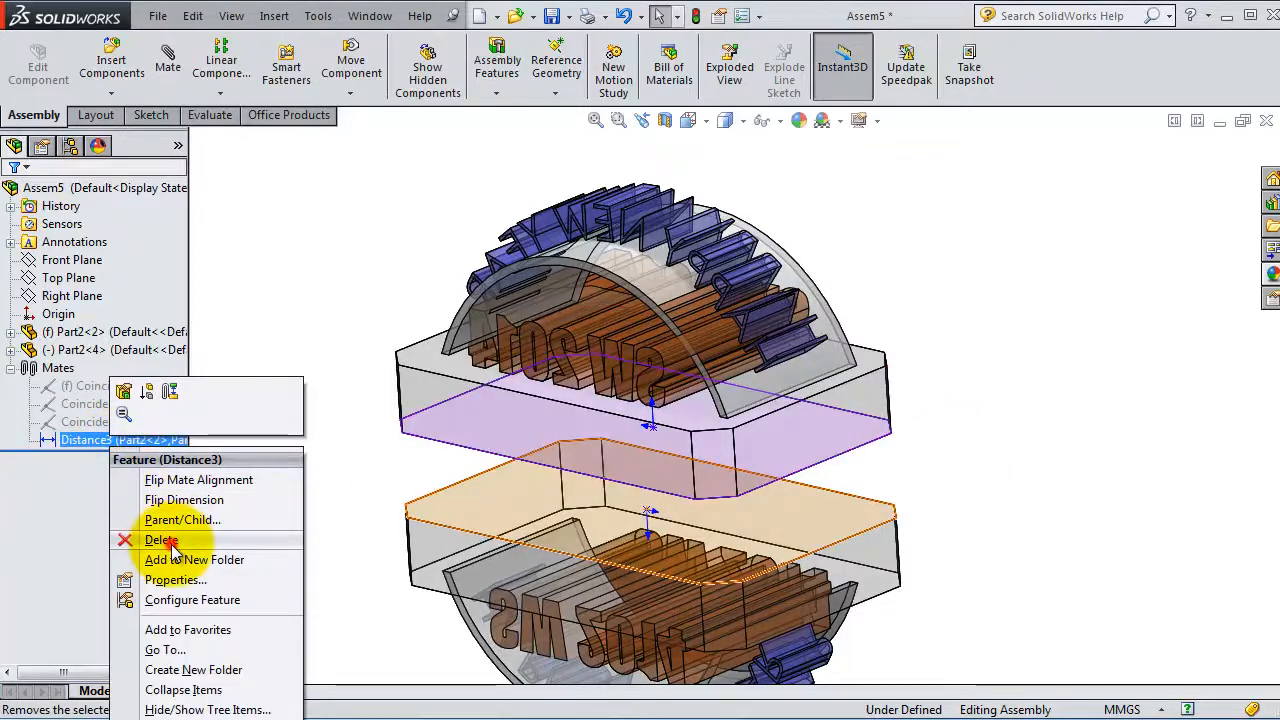
{"action": "left_click", "coordinate": [162, 540]}
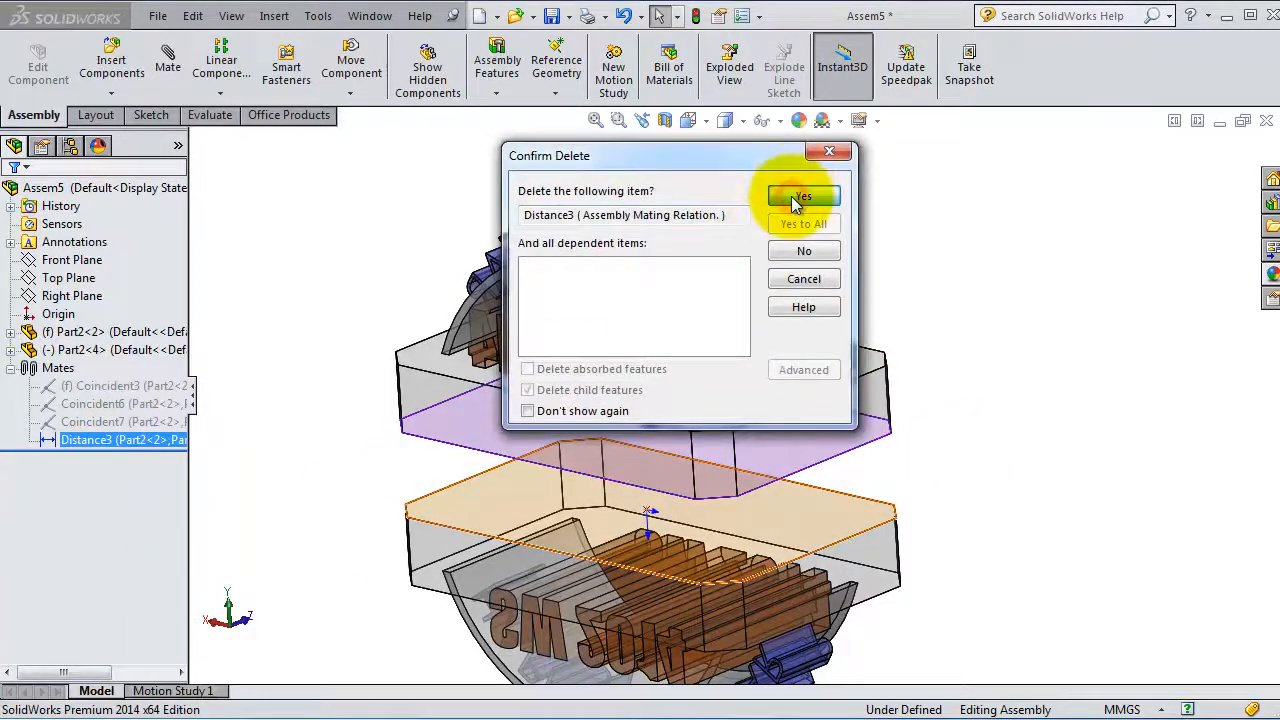
{"action": "left_click", "coordinate": [804, 196]}
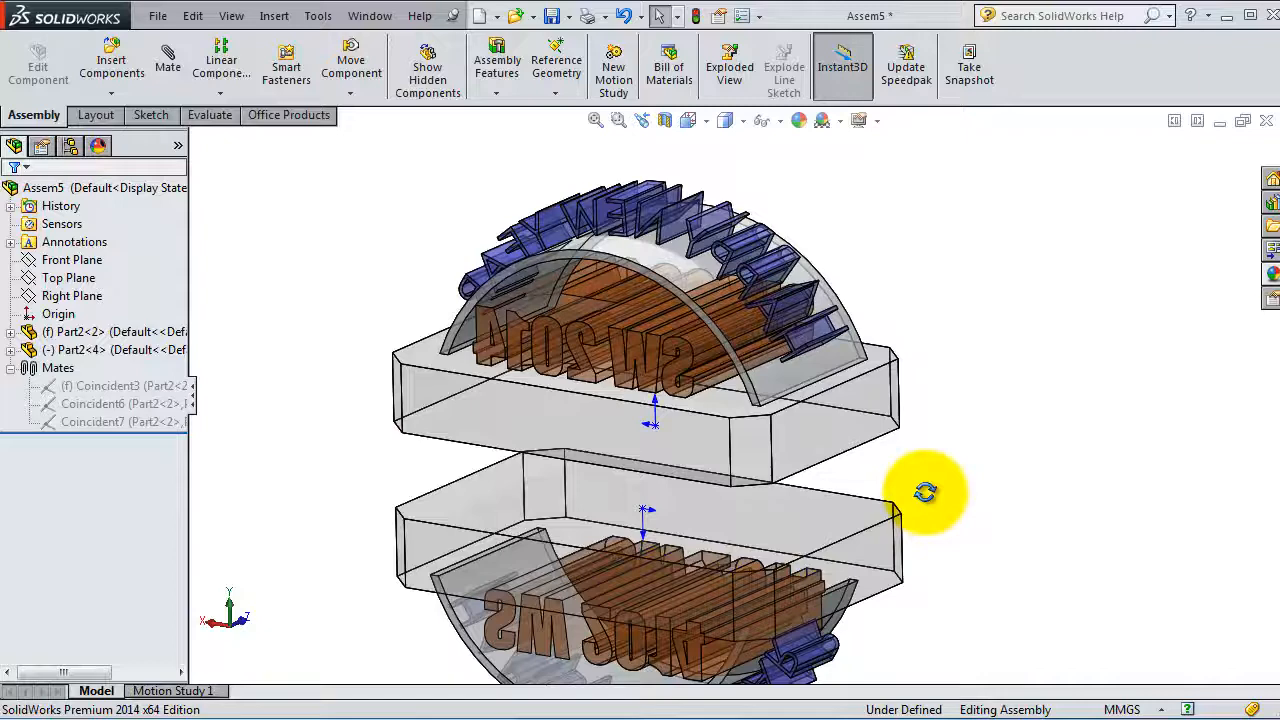
Orbit to the freed half, select Part2<4> and begin a new mate from its context toolbar
{"action": "left_click_drag", "start_coordinate": [924, 492], "coordinate": [560, 442]}
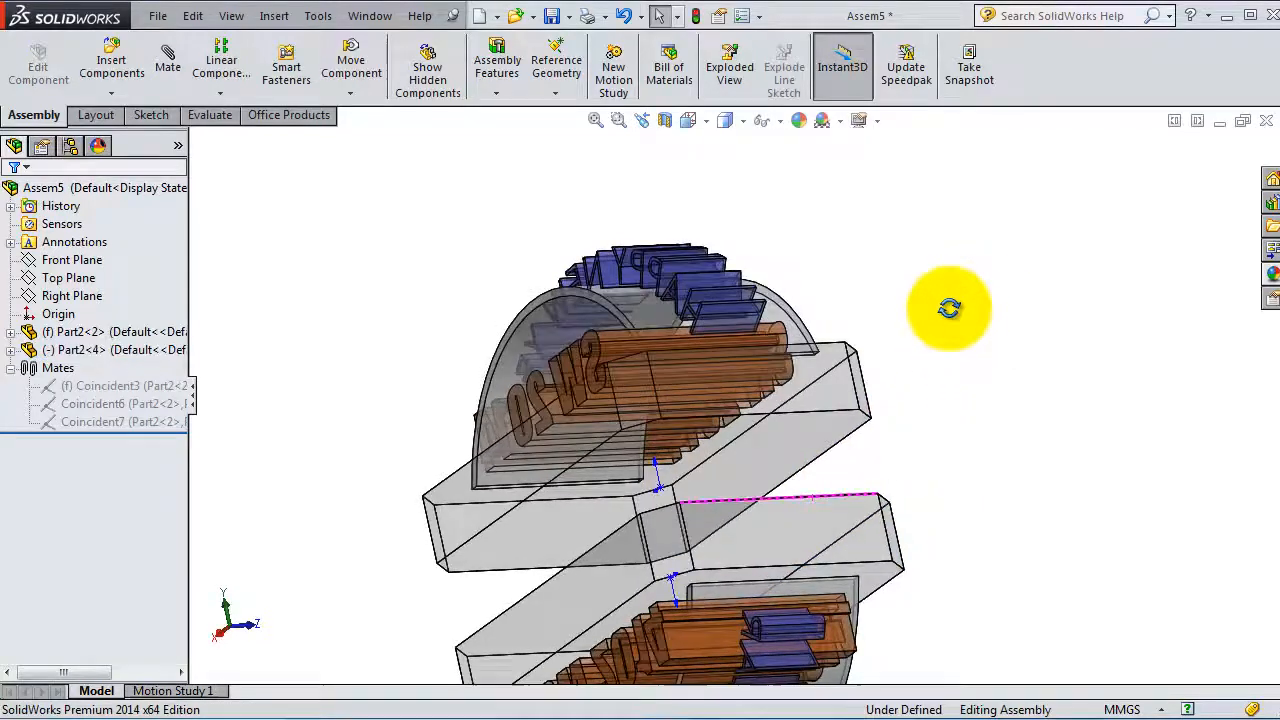
{"action": "left_click_drag", "start_coordinate": [948, 308], "coordinate": [850, 544]}
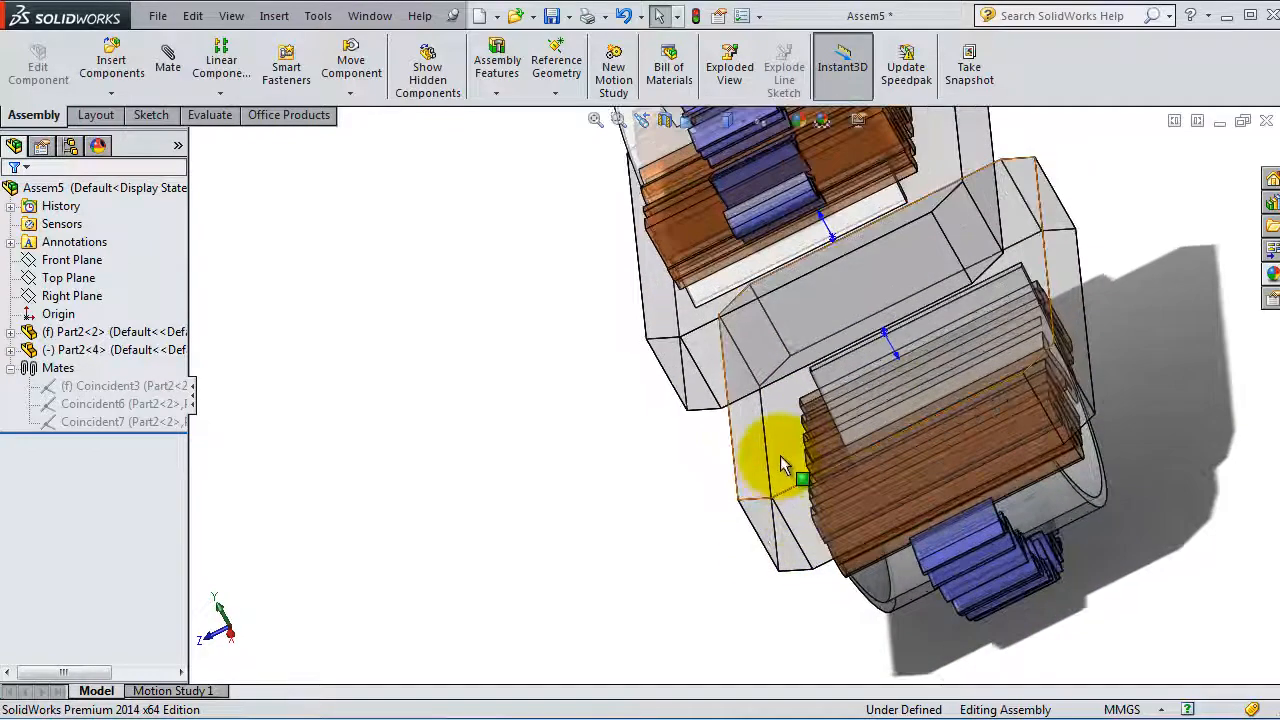
{"action": "left_click", "coordinate": [800, 480]}
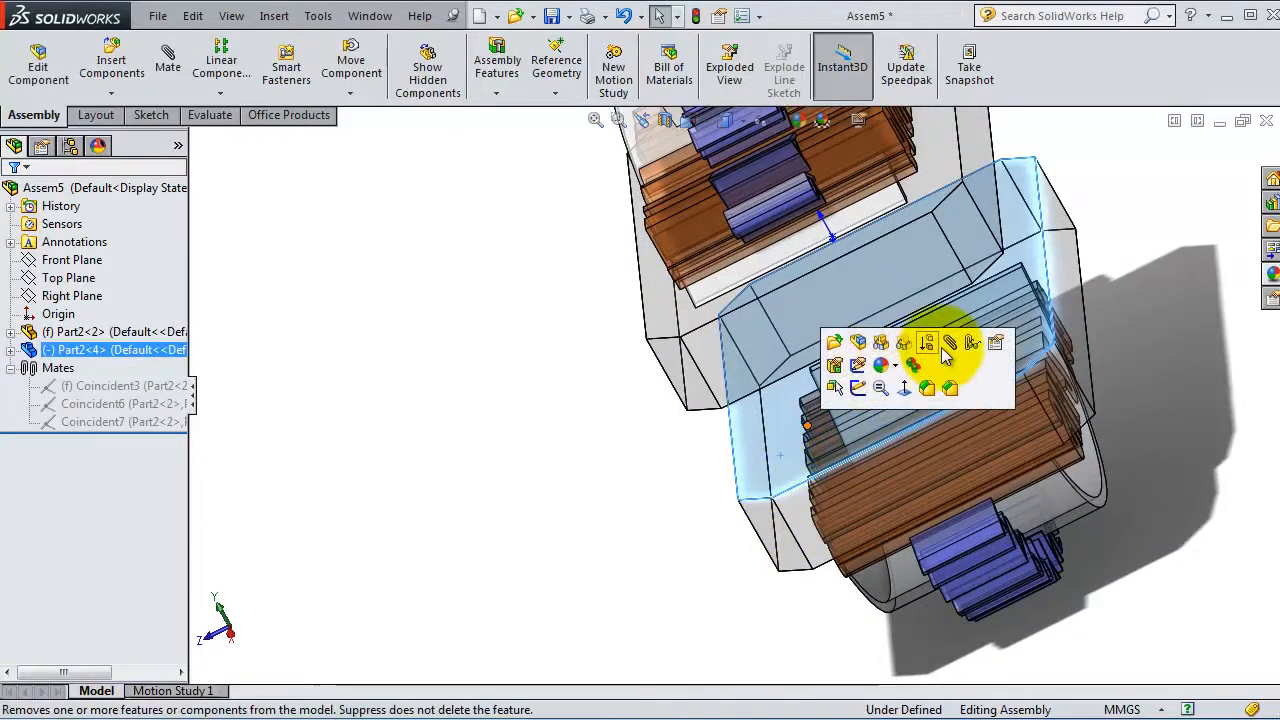
{"action": "left_click", "coordinate": [926, 344]}
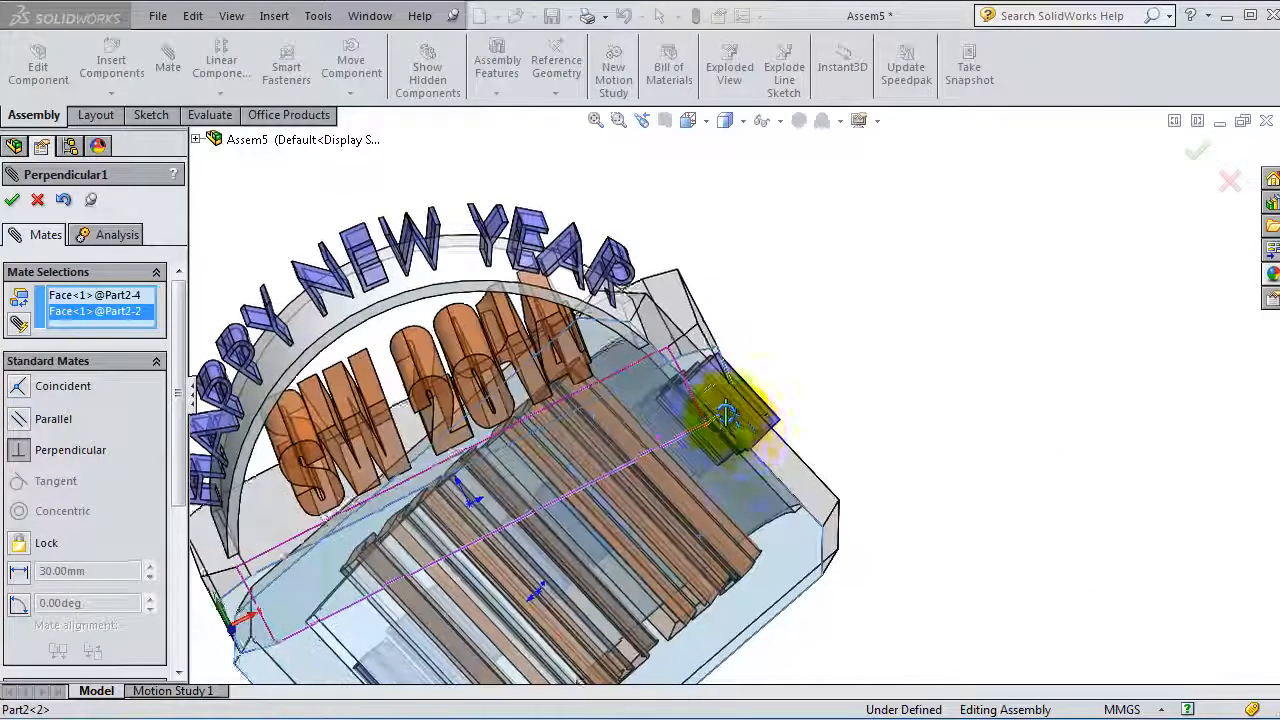
Orbit the assembly to expose the faces and edges to be mated
{"action": "left_click_drag", "start_coordinate": [724, 410], "coordinate": [644, 420]}
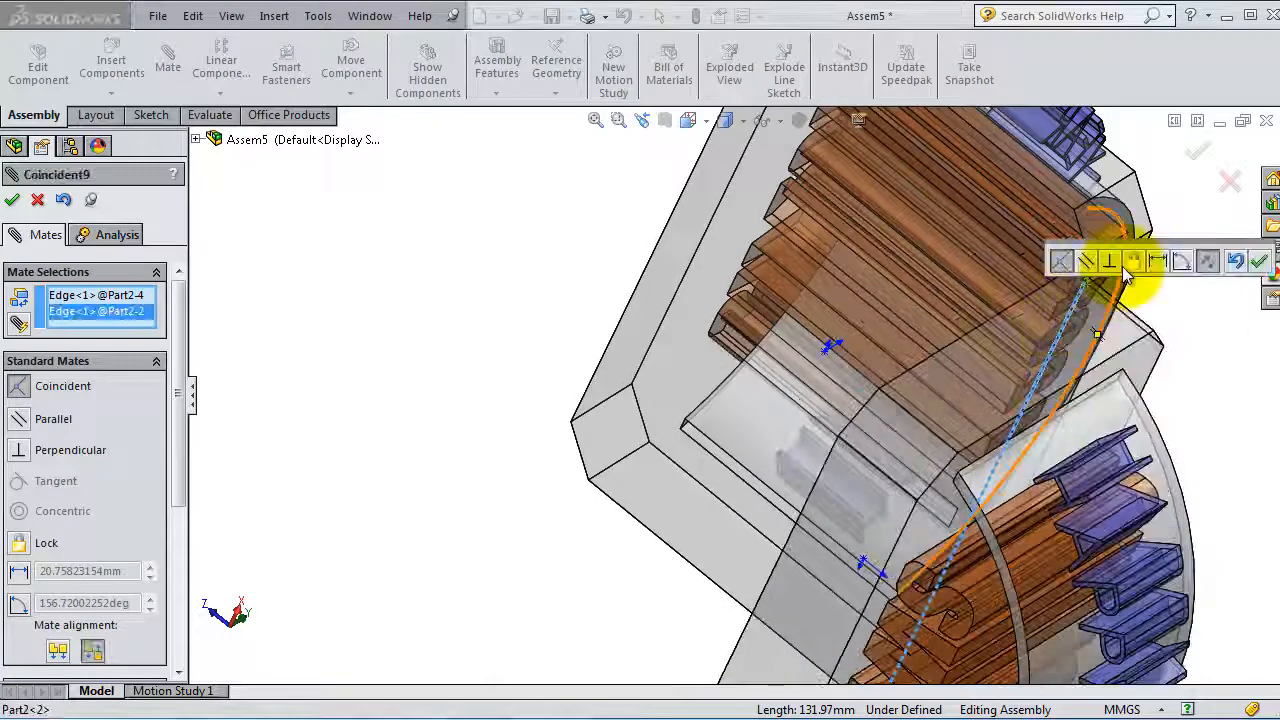
{"action": "mouse_move", "coordinate": [1064, 260]}
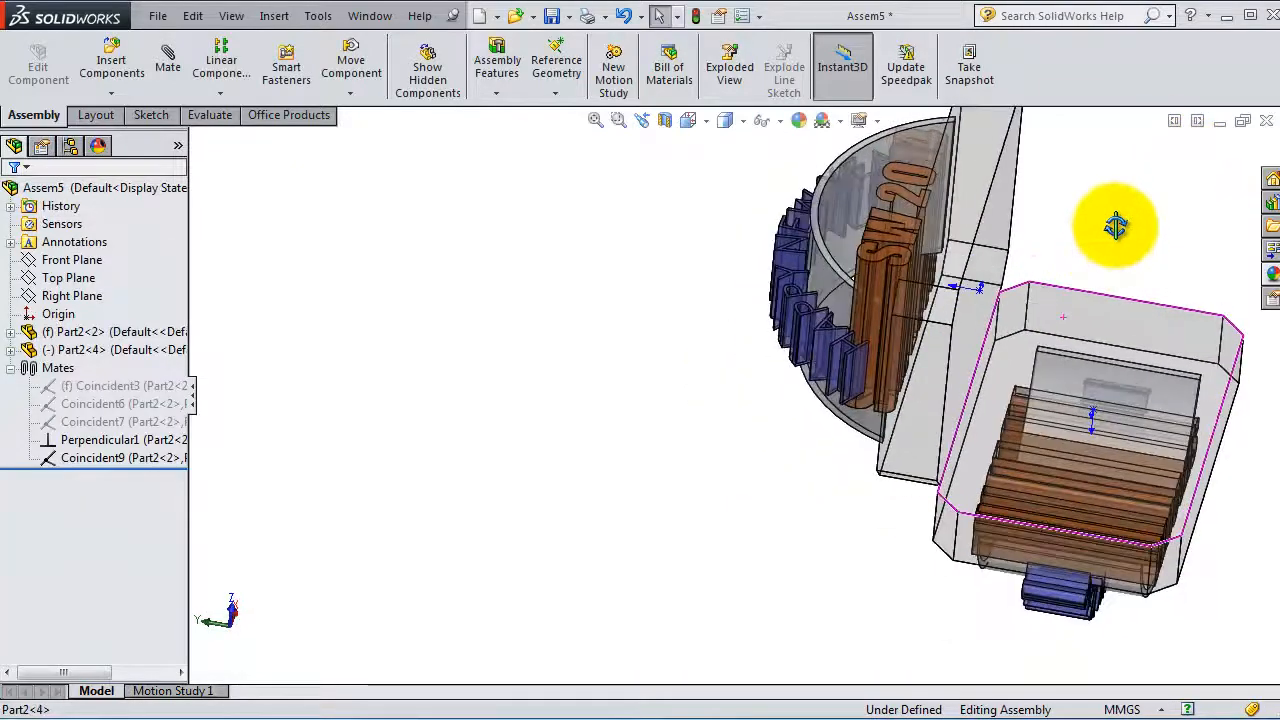
{"action": "left_click_drag", "start_coordinate": [1116, 224], "coordinate": [1016, 240]}
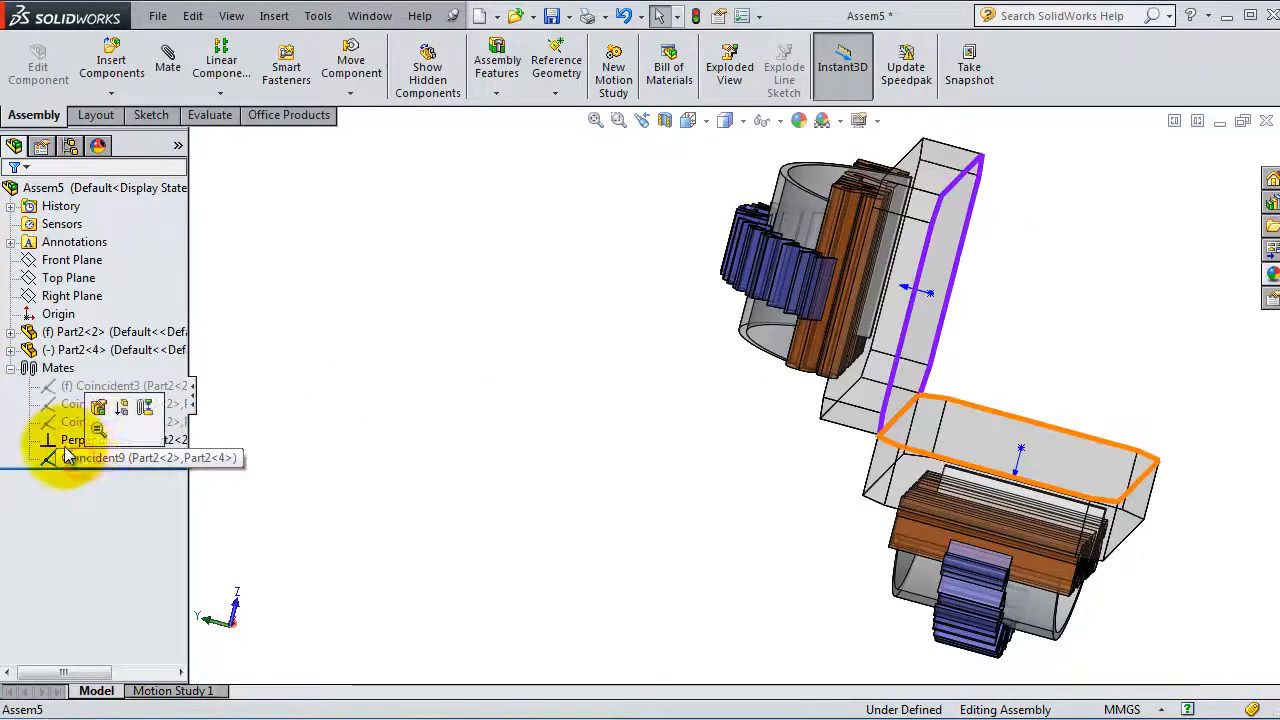
{"action": "left_click", "coordinate": [96, 456]}
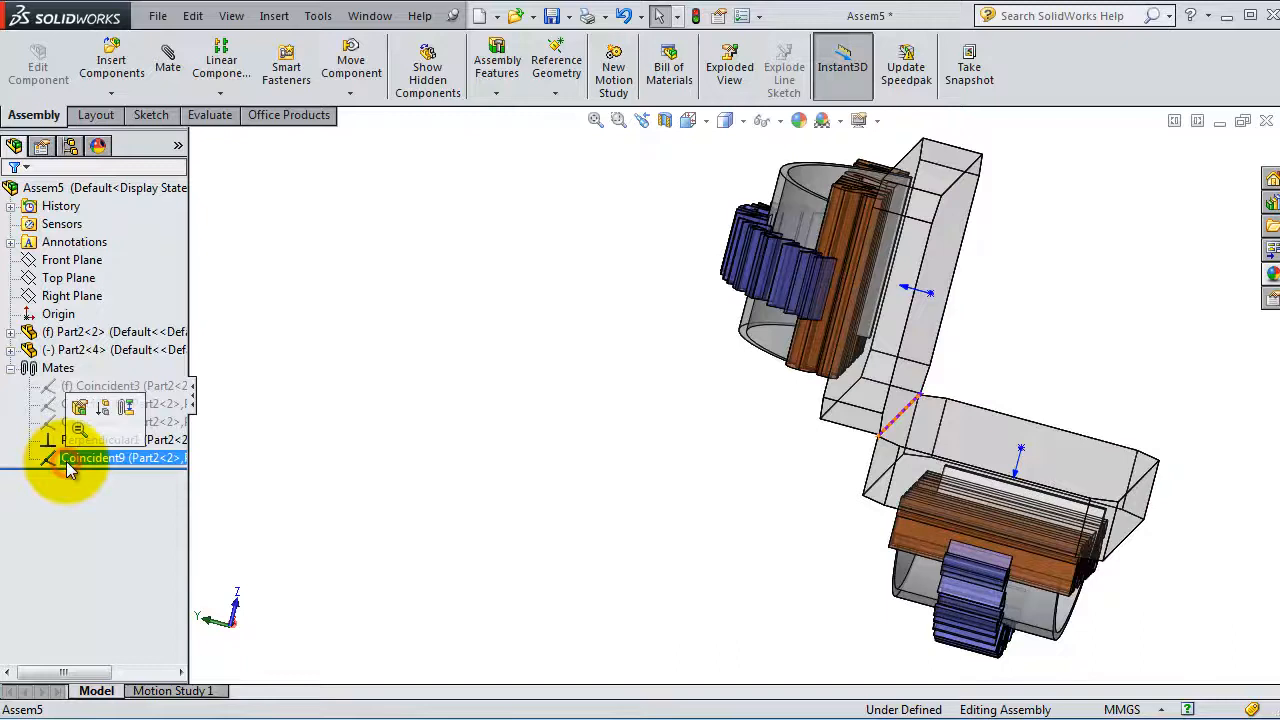
Edit Coincident9 into a 10.00 mm Distance mate and accept it
{"action": "double_click", "coordinate": [120, 456]}
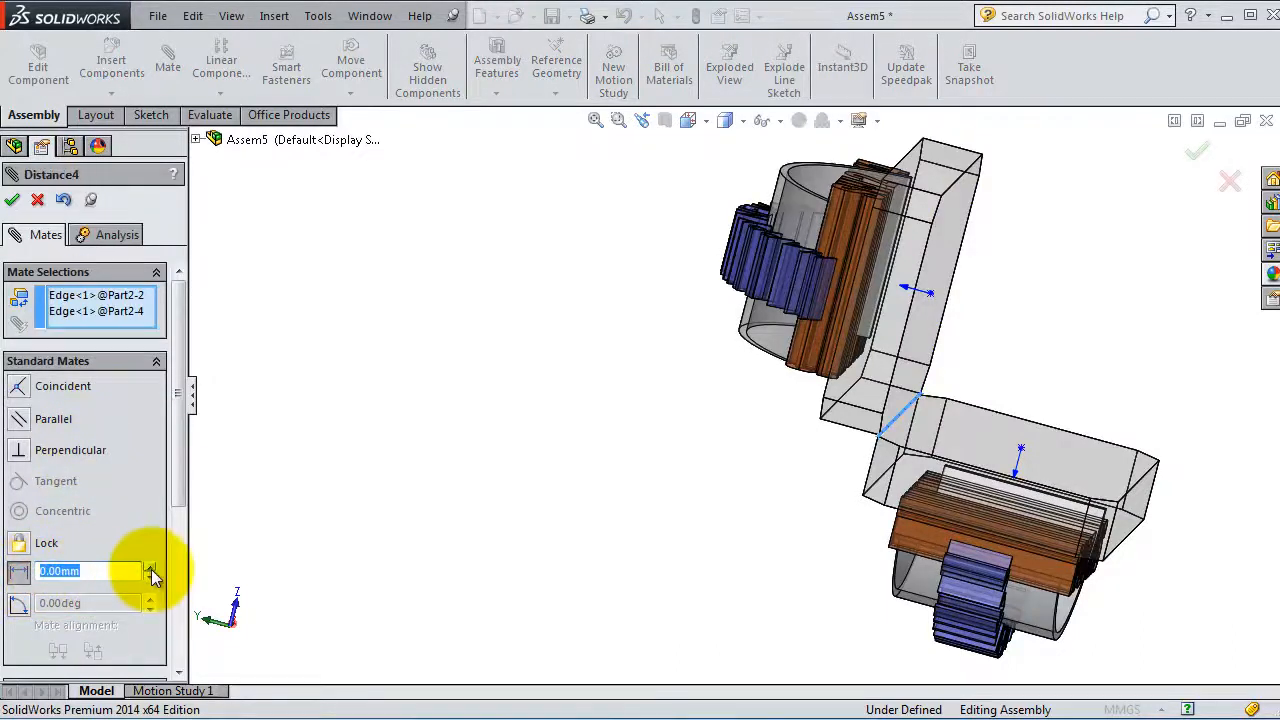
{"action": "left_click", "coordinate": [150, 564]}
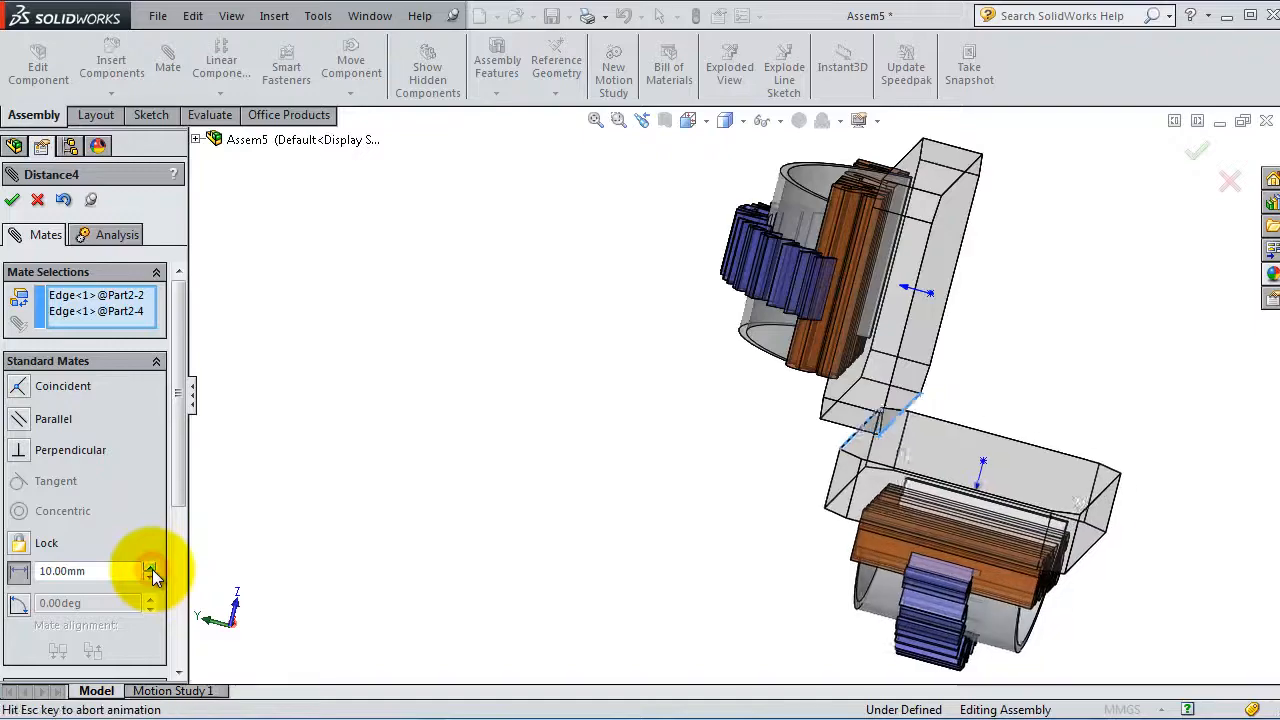
{"action": "left_click", "coordinate": [150, 564]}
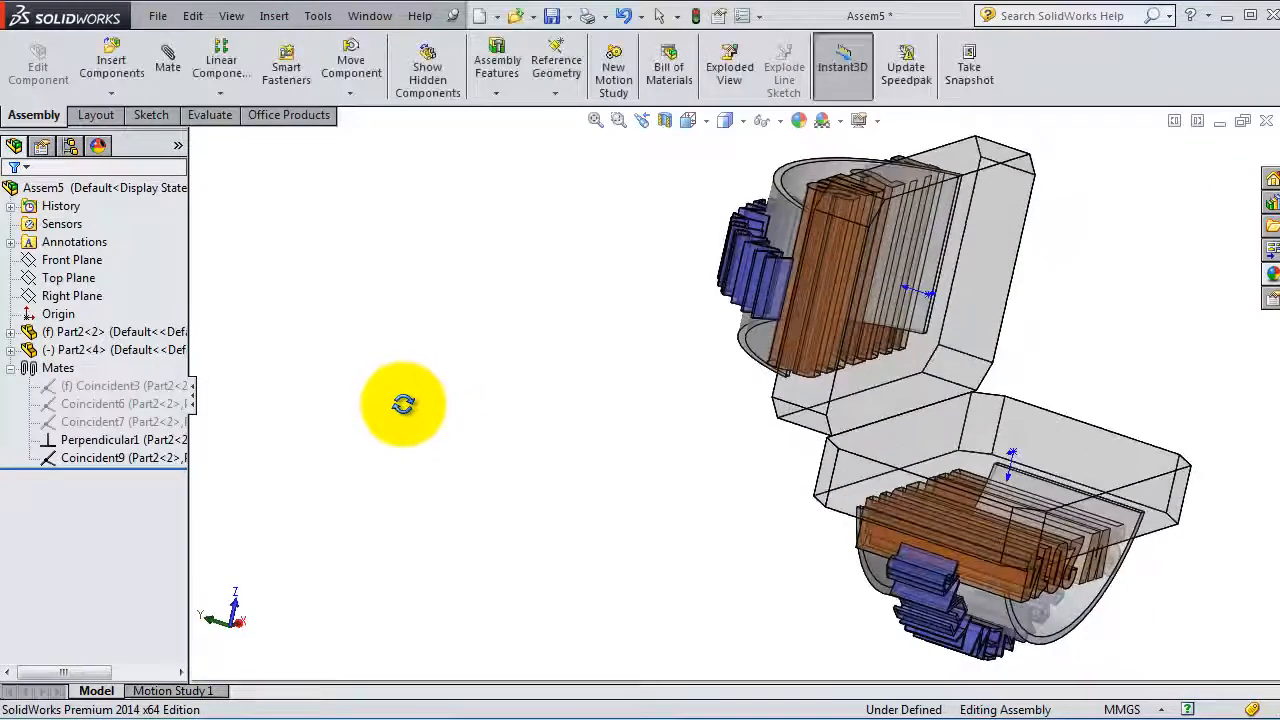
{"action": "left_click_drag", "start_coordinate": [404, 404], "coordinate": [460, 420]}
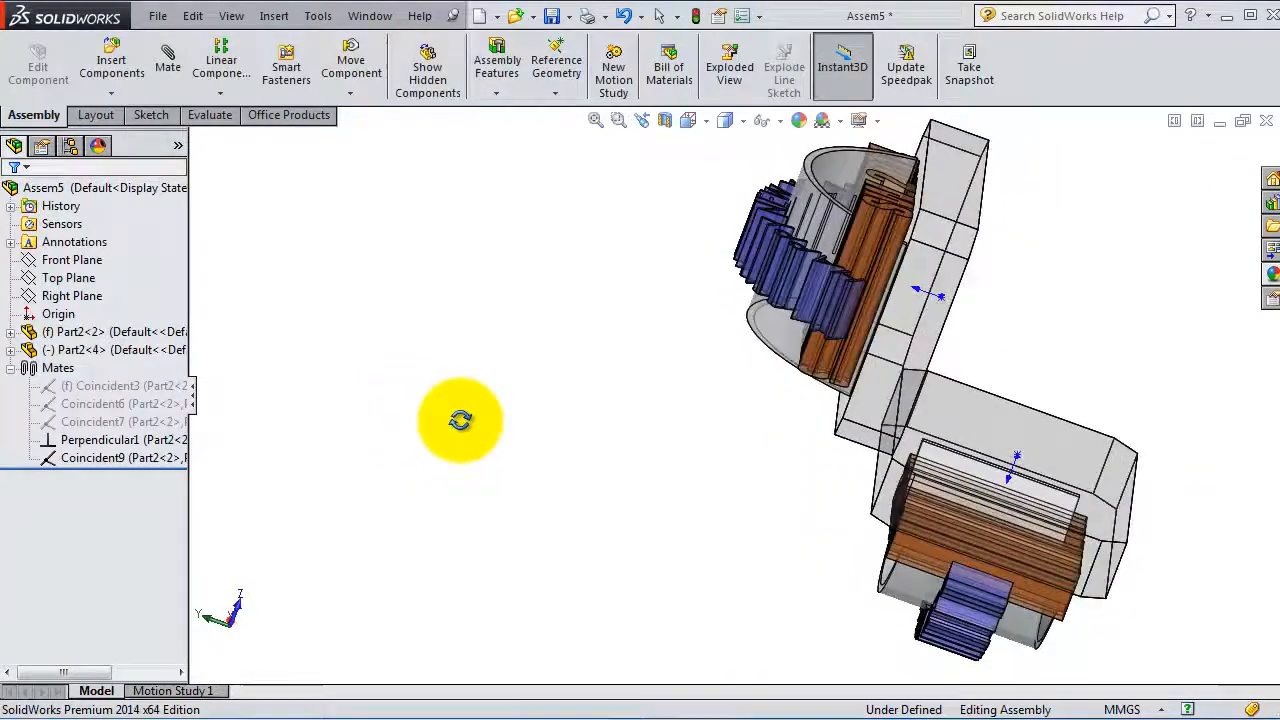
{"action": "left_click_drag", "start_coordinate": [460, 420], "coordinate": [500, 250]}
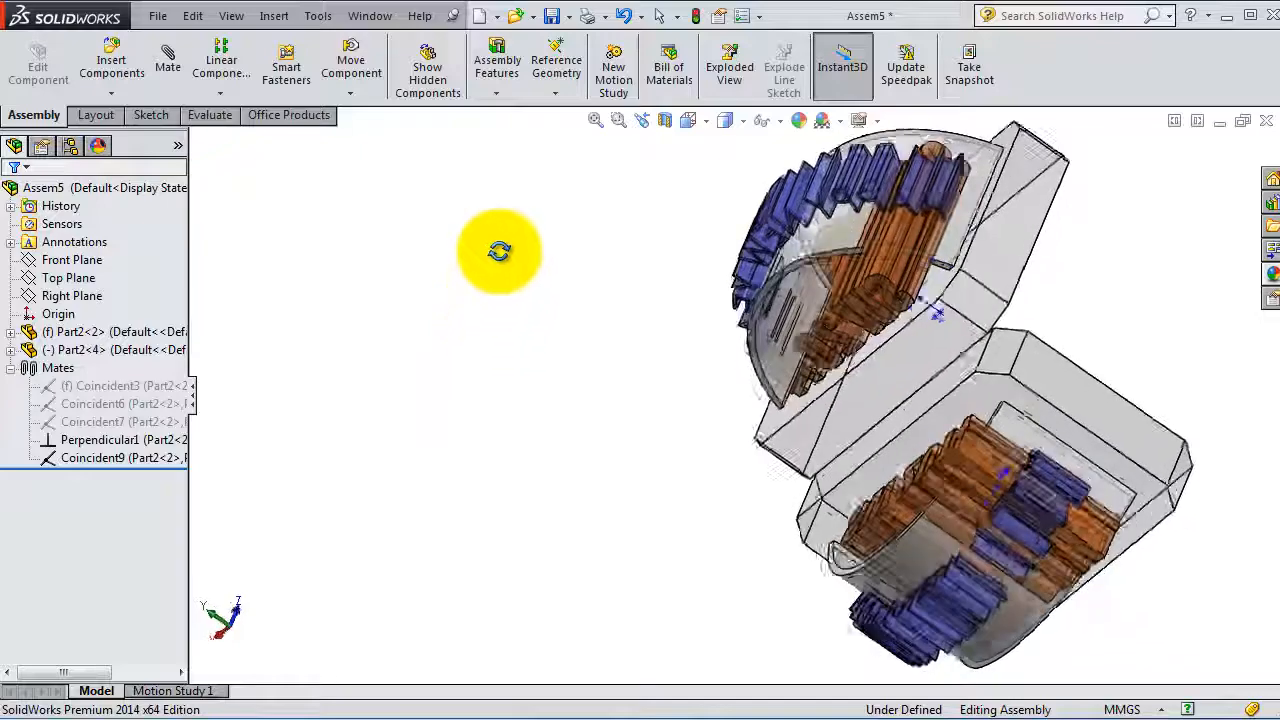